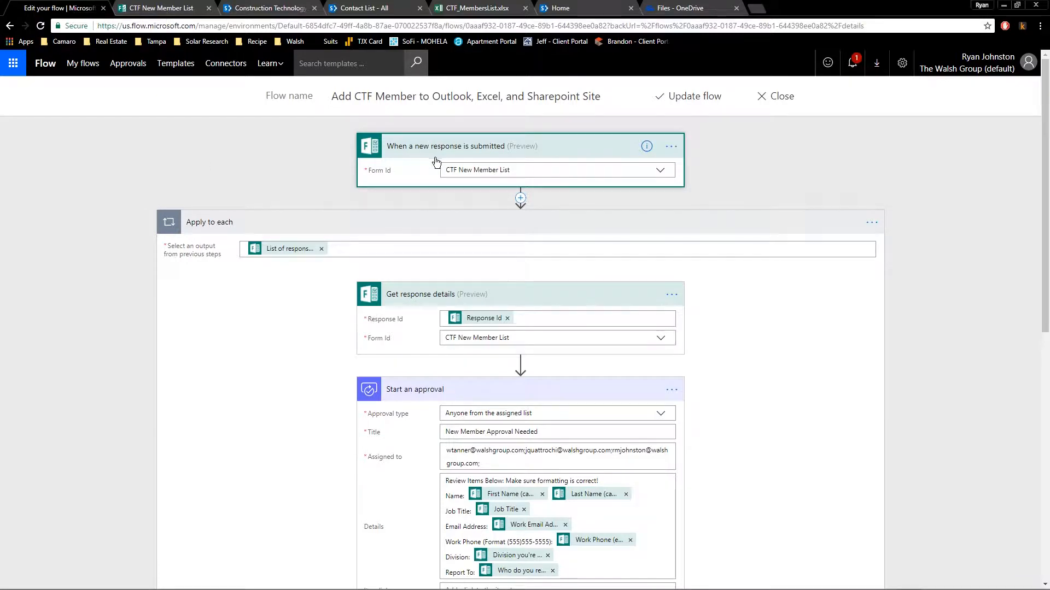
{"action": "mouse_move", "coordinate": [248, 361]}
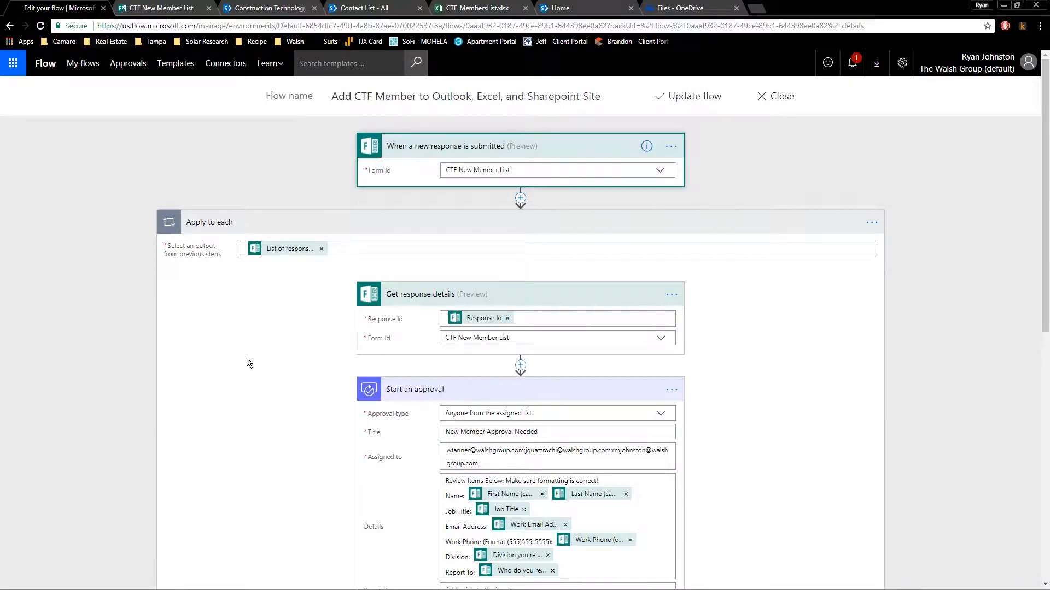
Bring up the Windows task switcher from the flow editor to reach Outlook.
{"action": "key", "text": "alt+tab"}
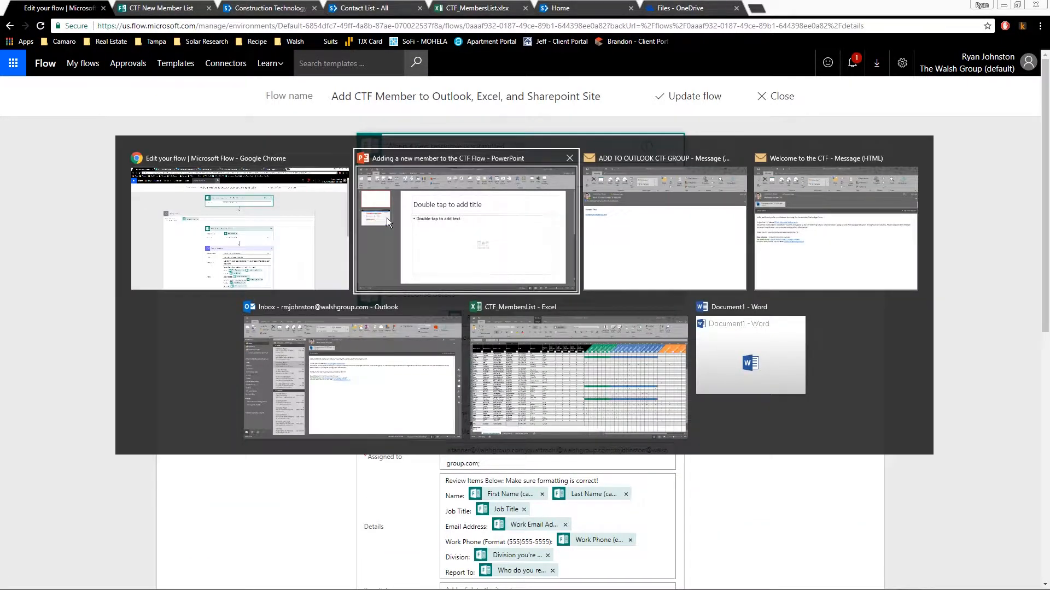
{"action": "mouse_move", "coordinate": [351, 378]}
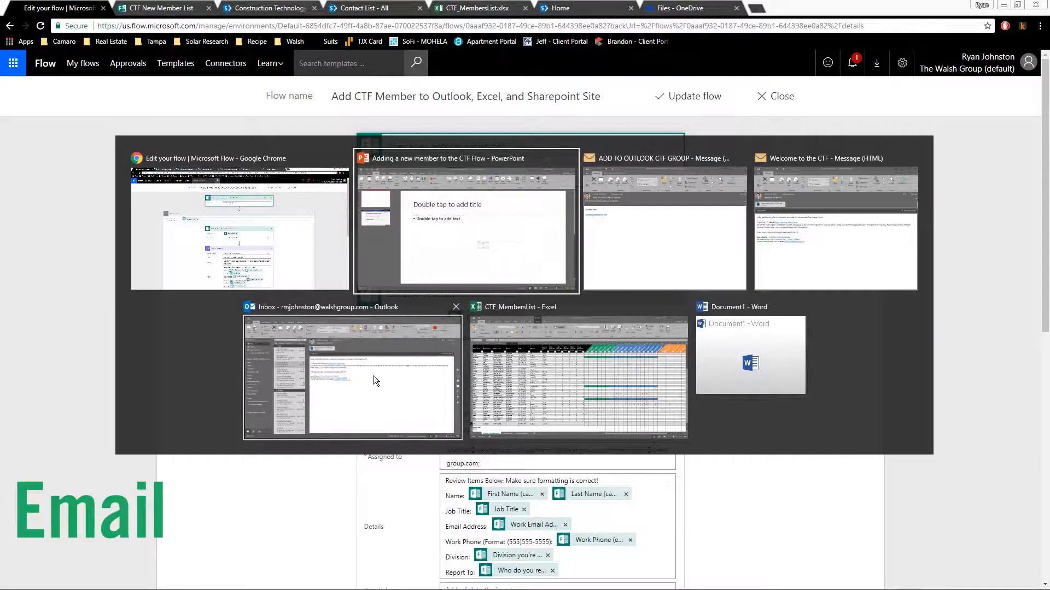
Open the 'Welcome to the CTF' email in Outlook, then return to the browser.
{"action": "left_click", "coordinate": [351, 378]}
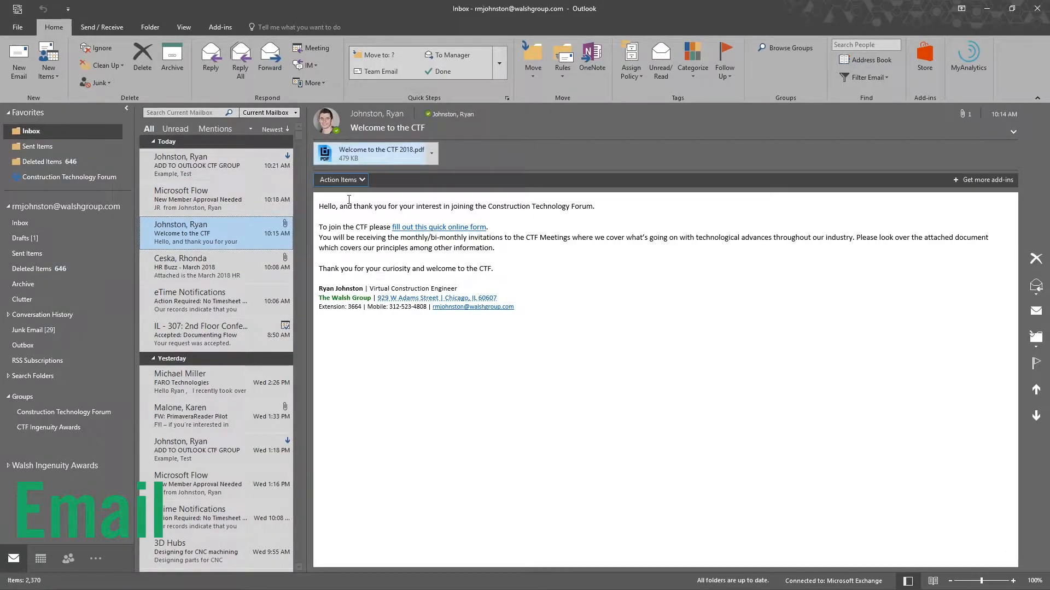
{"action": "double_click", "coordinate": [200, 232]}
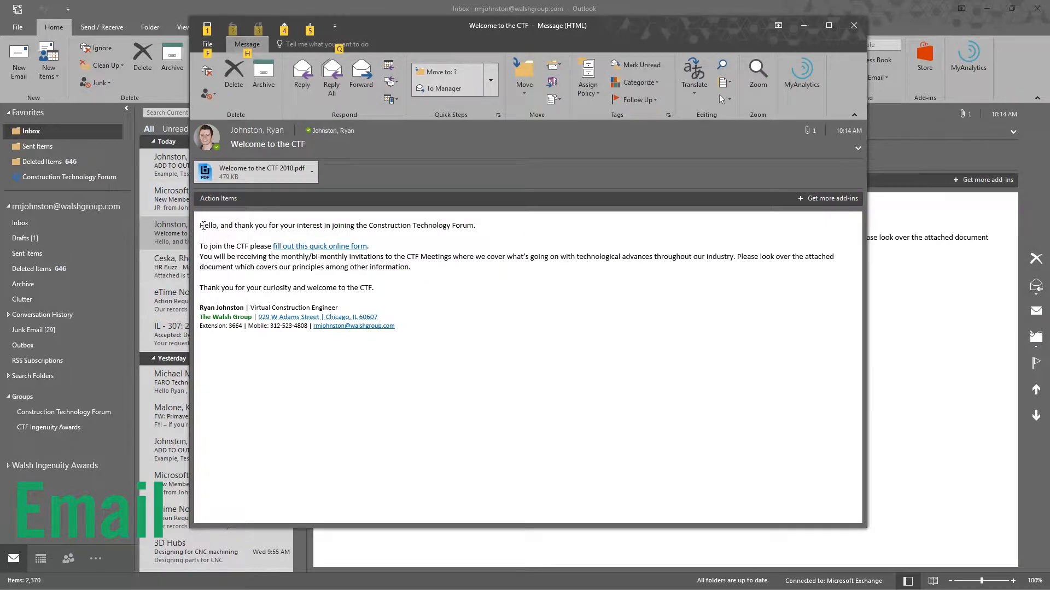
{"action": "mouse_move", "coordinate": [293, 251]}
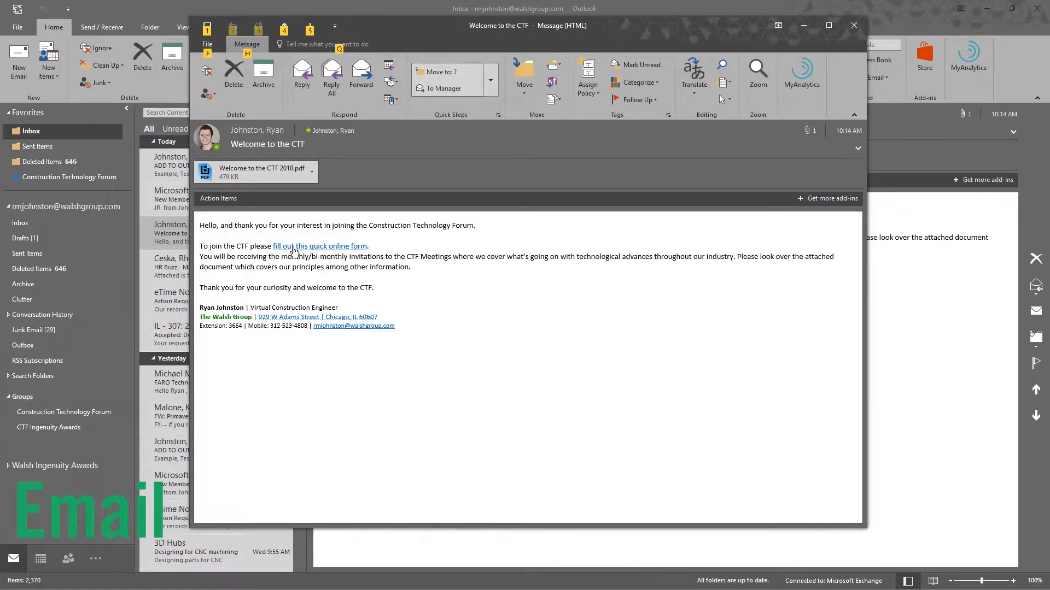
{"action": "key", "text": "alt+tab"}
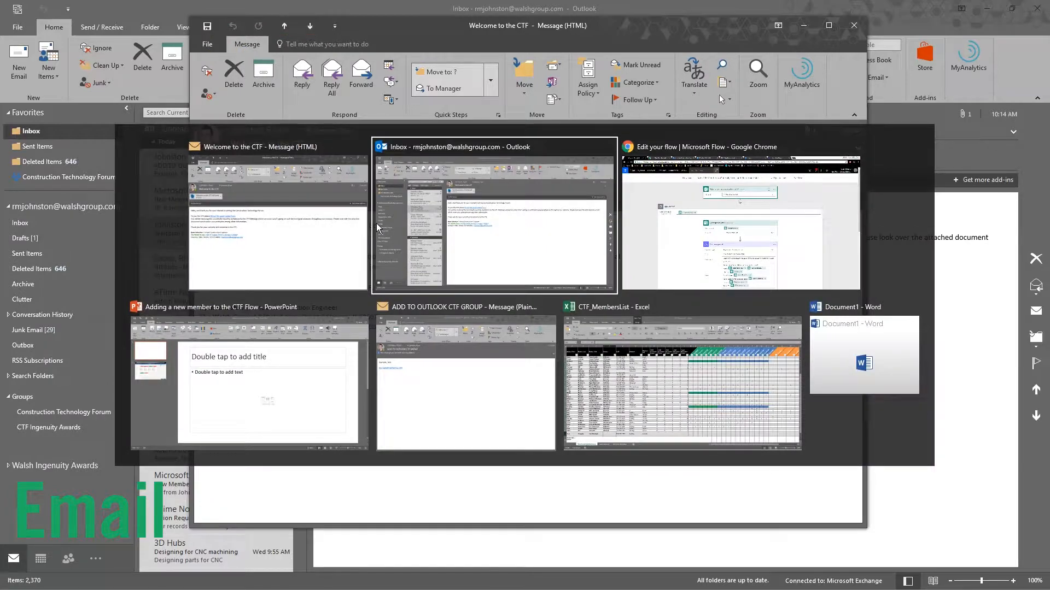
{"action": "mouse_move", "coordinate": [653, 249]}
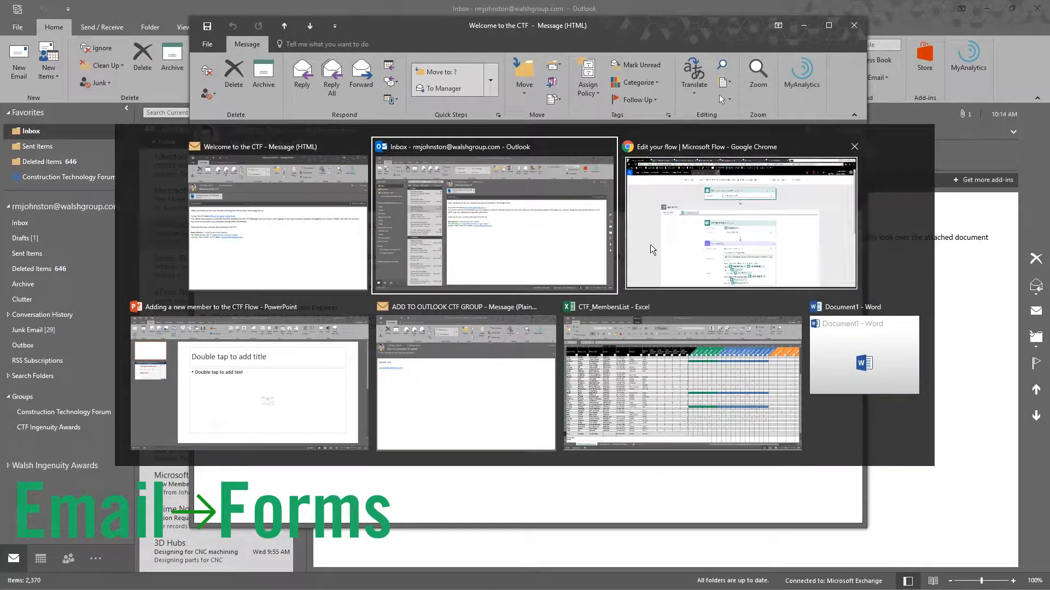
{"action": "left_click", "coordinate": [739, 220]}
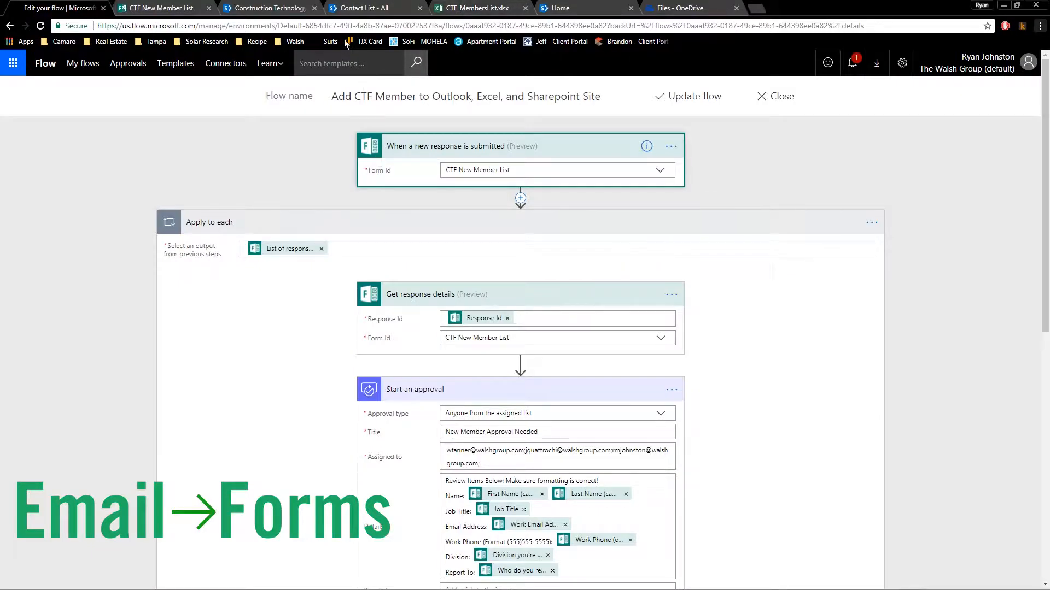
Review the CTF New Member List form and the document library, then return to the flow.
{"action": "key", "text": "alt+tab"}
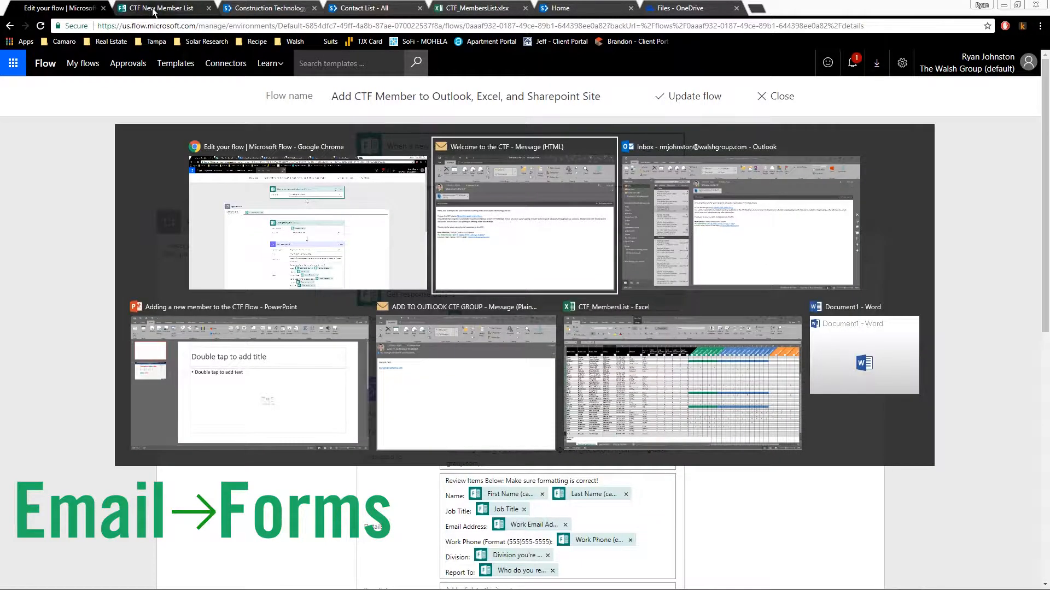
{"action": "left_click", "coordinate": [524, 214]}
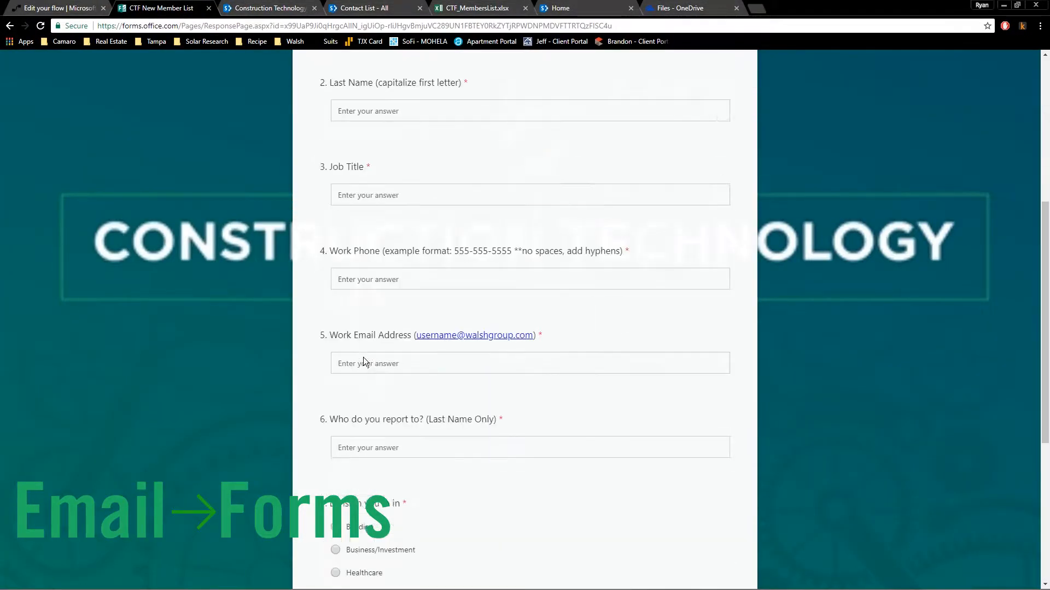
{"action": "scroll", "scroll_direction": "down", "scroll_amount": 3}
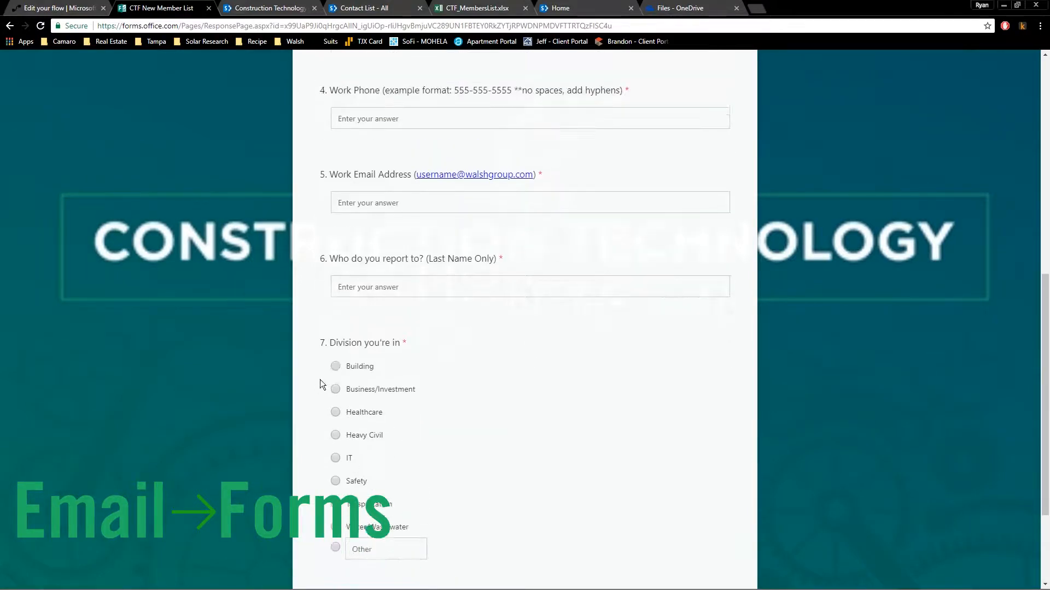
{"action": "left_click", "coordinate": [268, 8]}
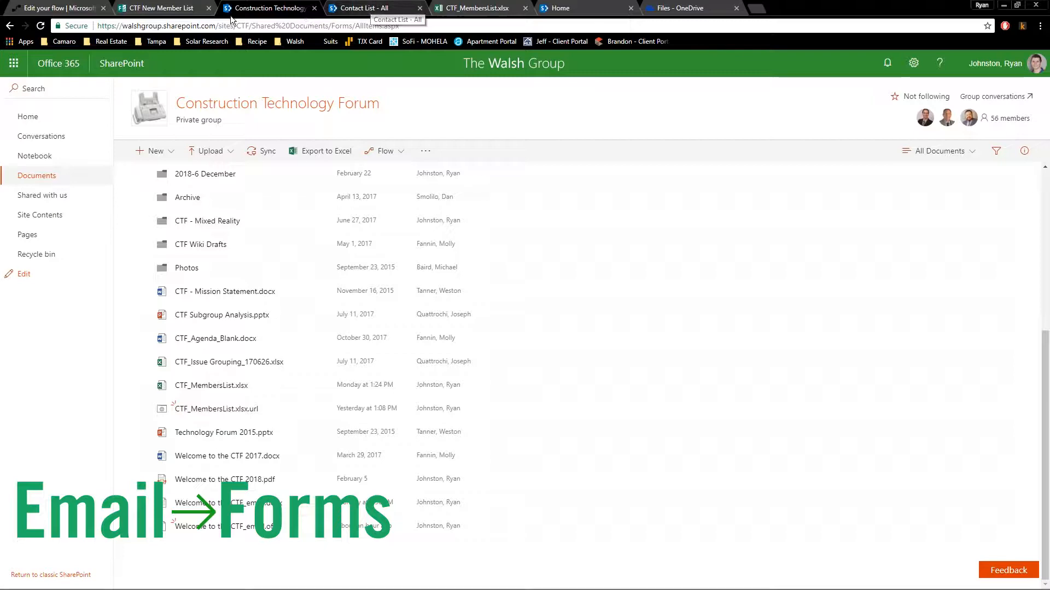
{"action": "left_click", "coordinate": [54, 7]}
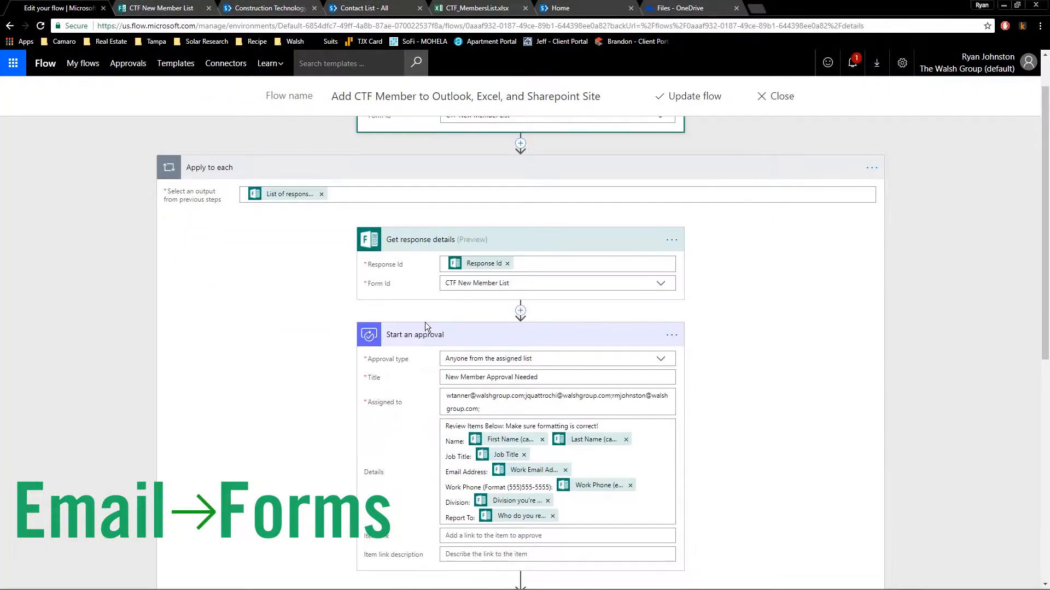
Scroll past the approval's Details field to the Condition's If yes and If no branches.
{"action": "scroll", "scroll_direction": "down", "scroll_amount": 3}
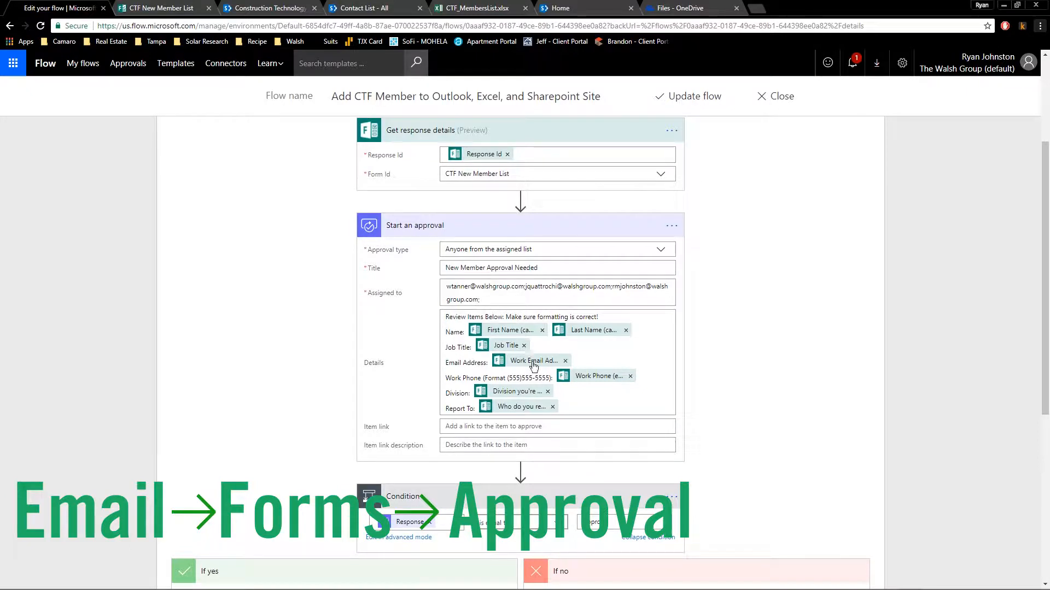
{"action": "scroll", "scroll_direction": "down", "scroll_amount": 3}
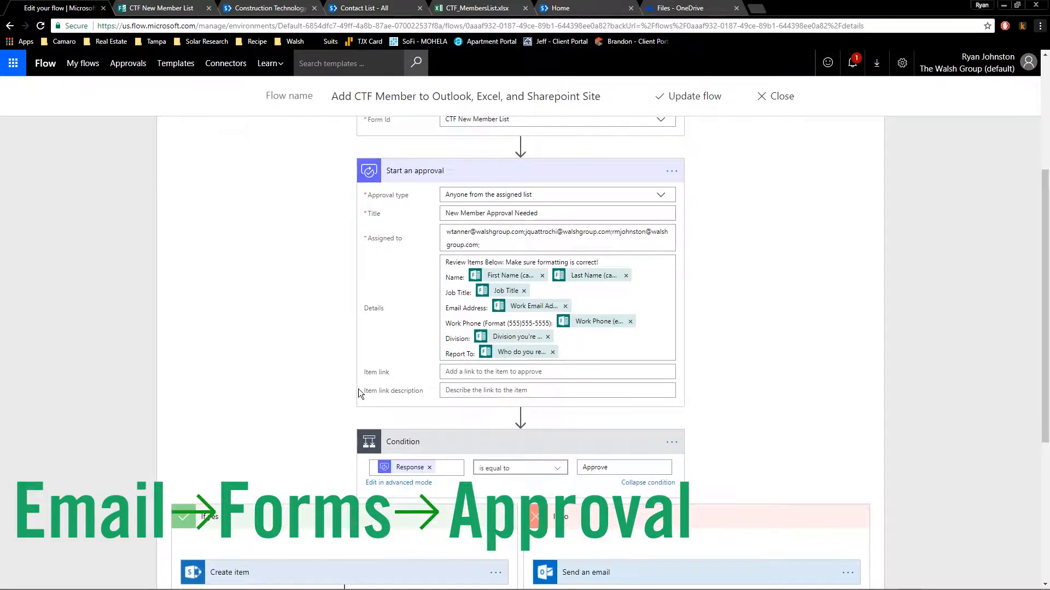
{"action": "mouse_move", "coordinate": [302, 380]}
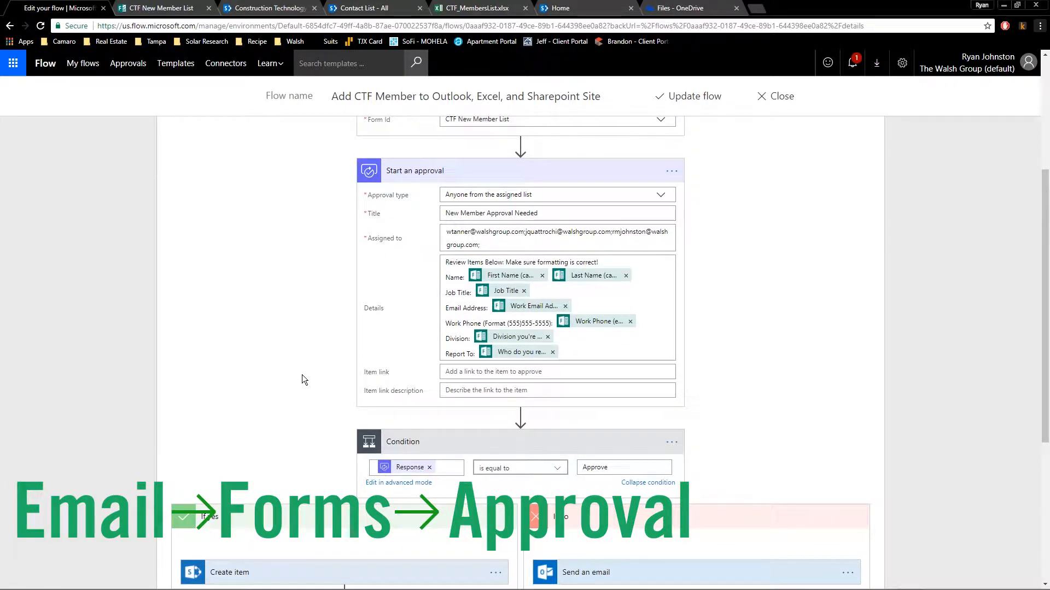
{"action": "scroll", "scroll_direction": "down", "scroll_amount": 3}
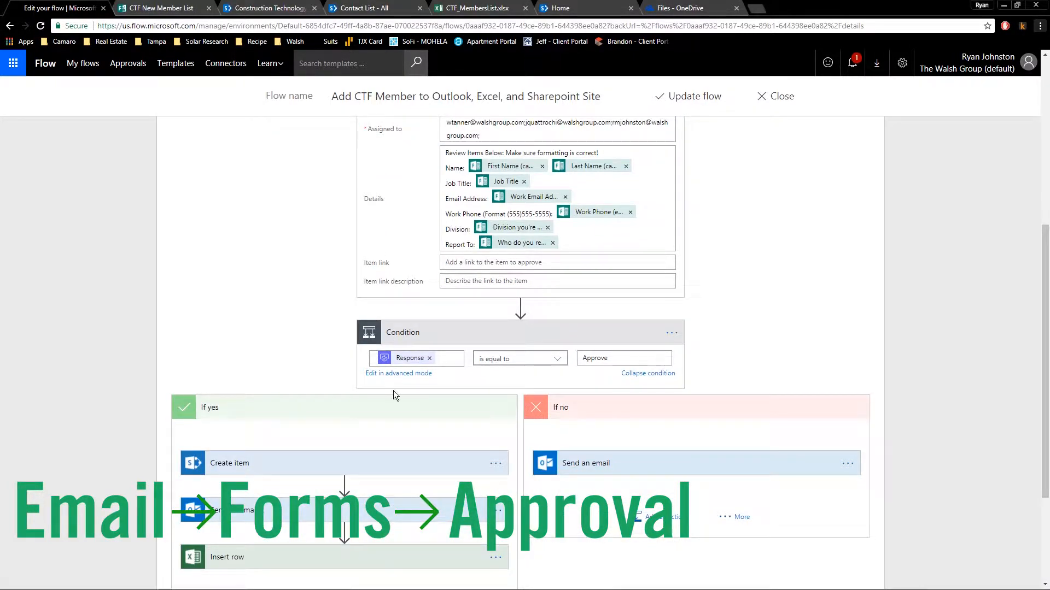
{"action": "mouse_move", "coordinate": [609, 469]}
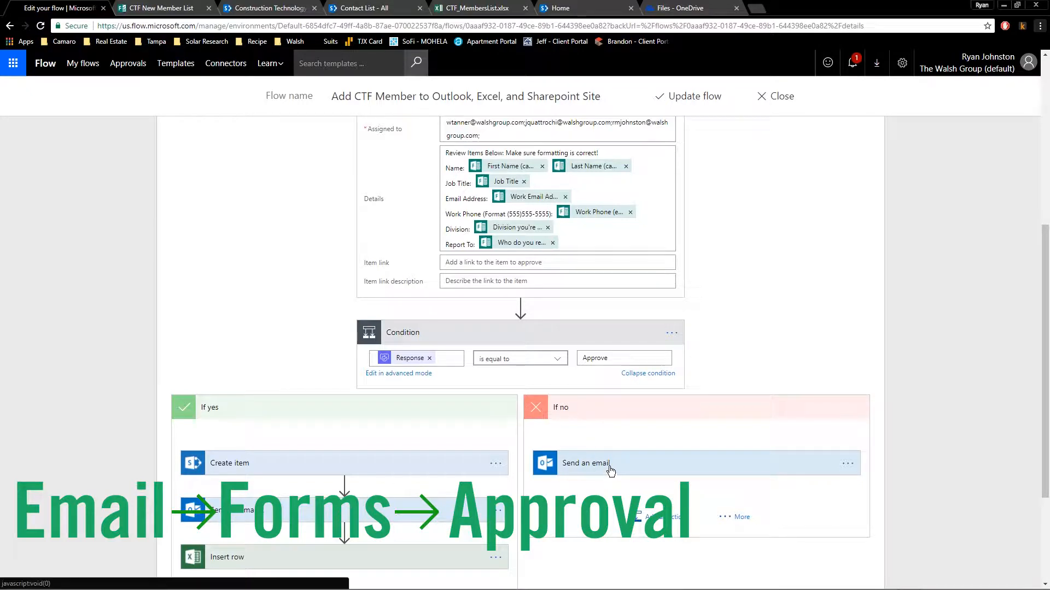
Expand the If no branch's not-approved email and read its To, Subject and Body.
{"action": "left_click", "coordinate": [586, 463]}
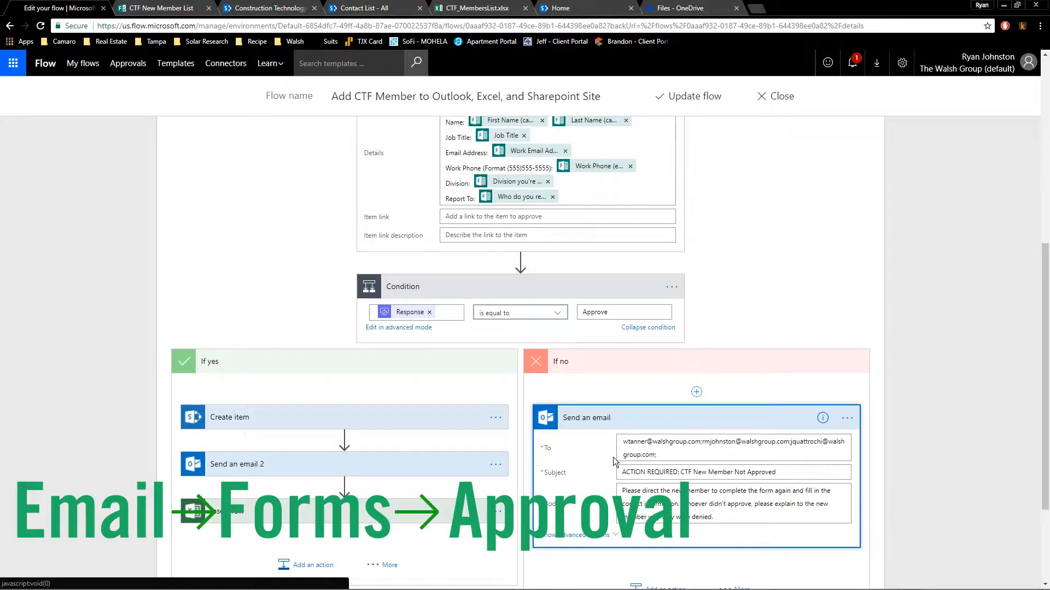
{"action": "scroll", "scroll_direction": "down", "scroll_amount": 3}
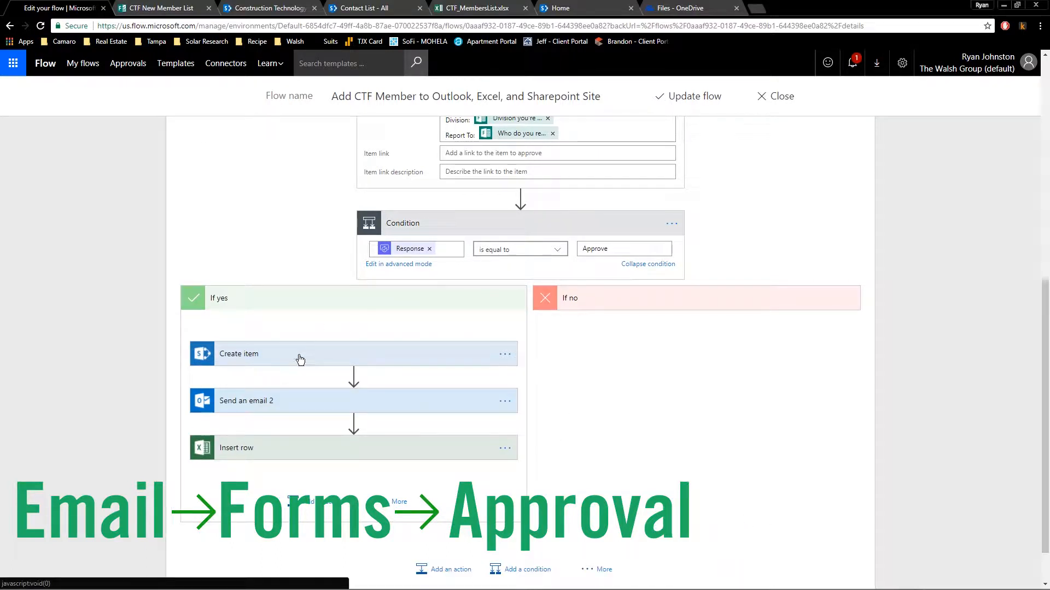
Inspect the Create item, Send an email 2 and Insert row actions, then view the SharePoint Contact List.
{"action": "left_click", "coordinate": [239, 354]}
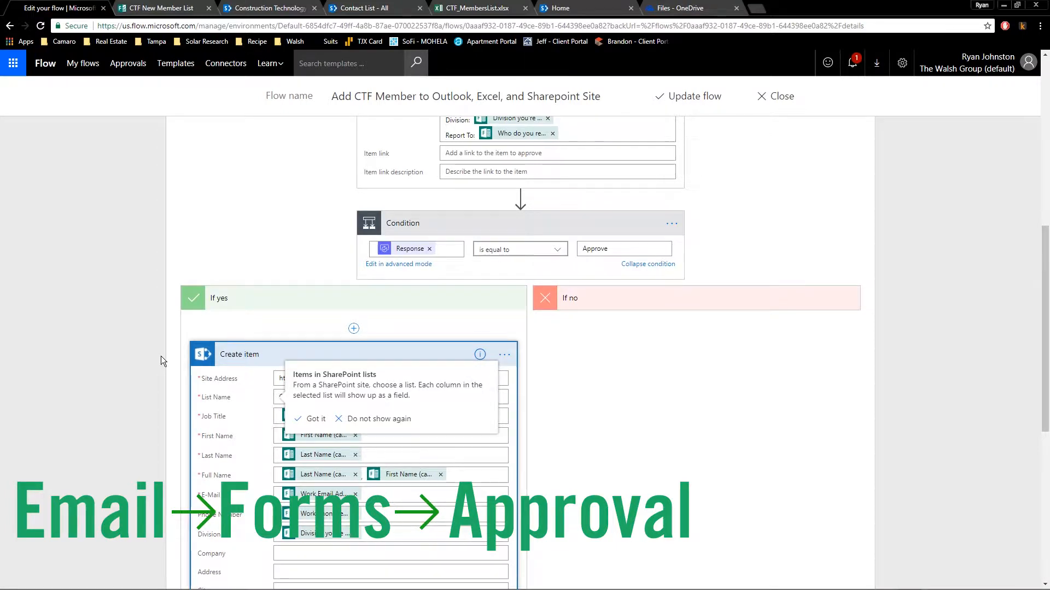
{"action": "scroll", "scroll_direction": "down", "scroll_amount": 3}
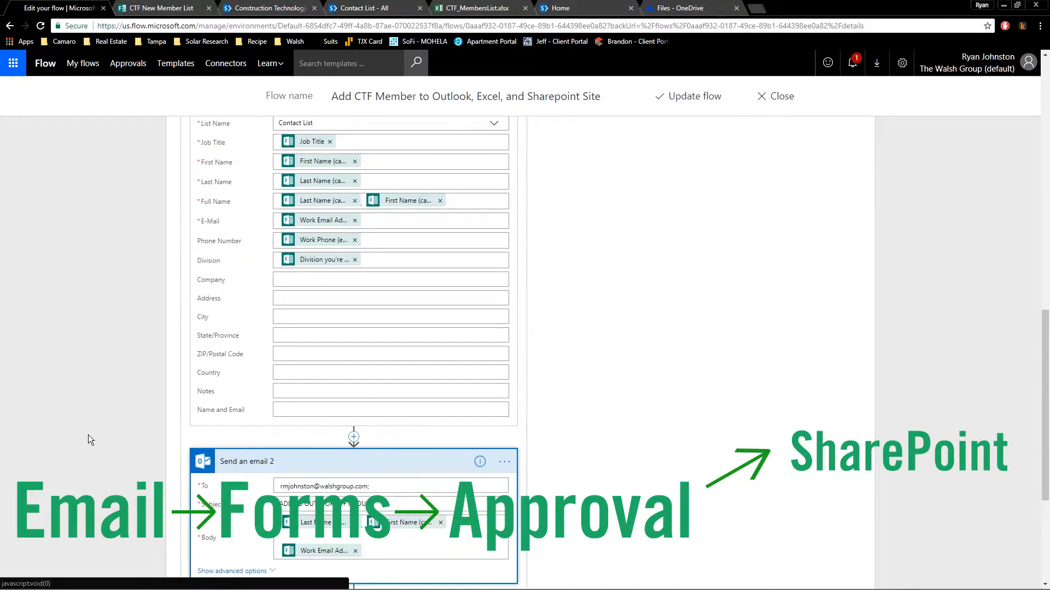
{"action": "scroll", "scroll_direction": "down", "scroll_amount": 3}
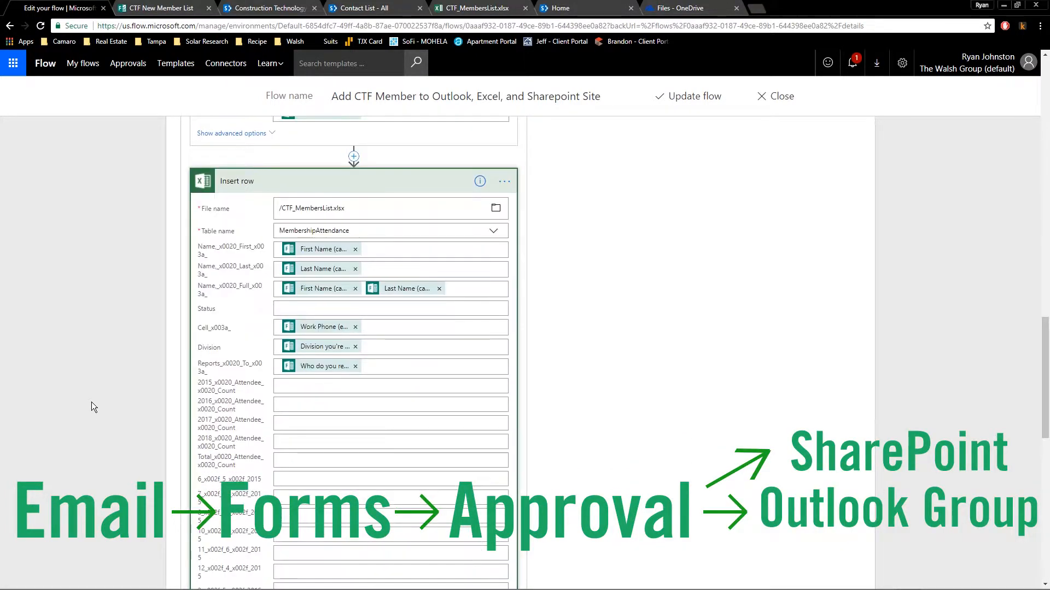
{"action": "scroll", "scroll_direction": "up", "scroll_amount": 3}
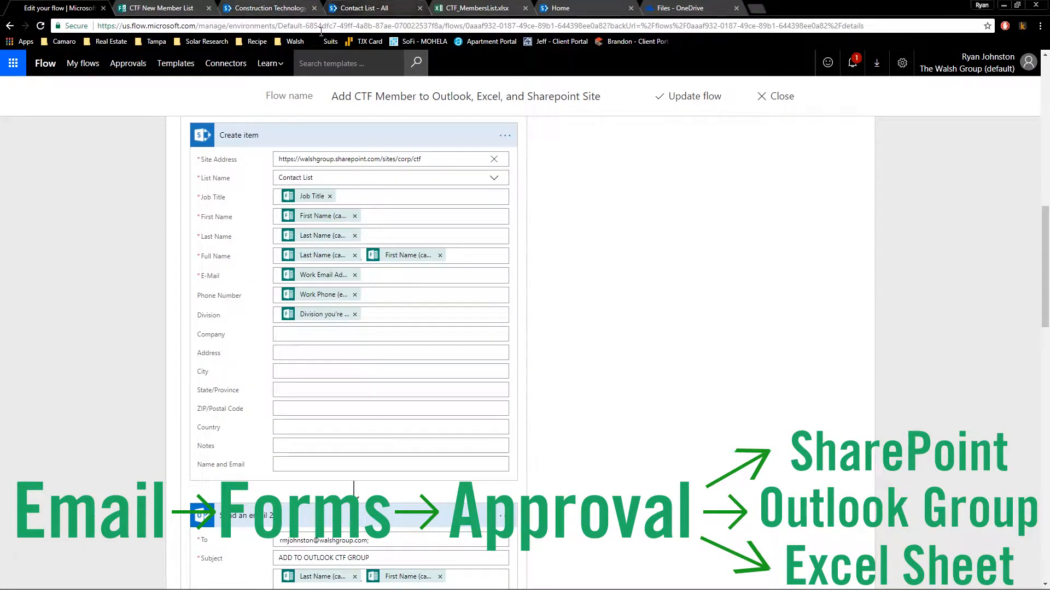
{"action": "left_click", "coordinate": [370, 8]}
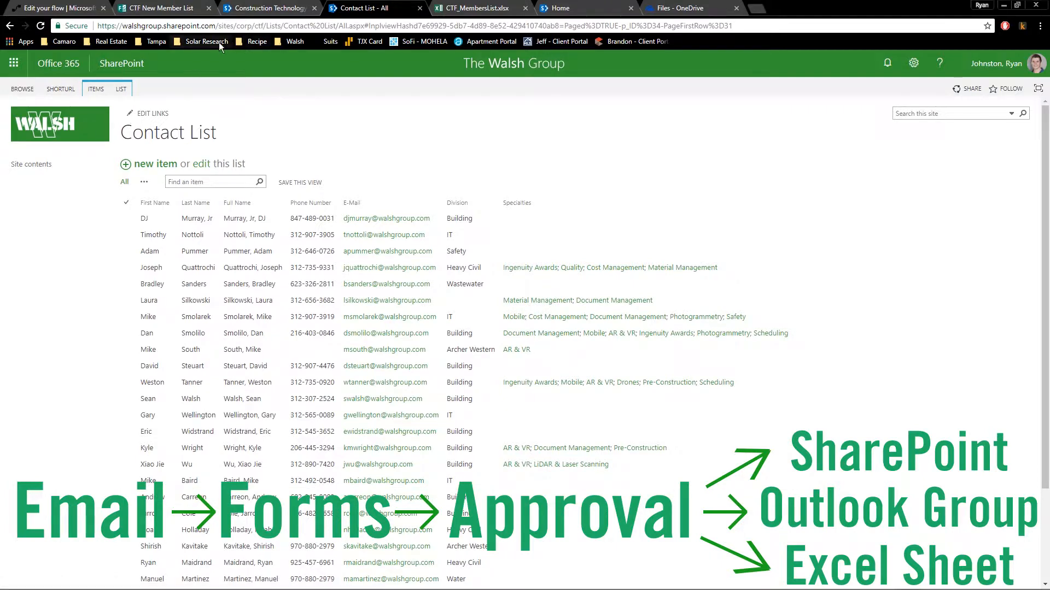
{"action": "mouse_move", "coordinate": [334, 12]}
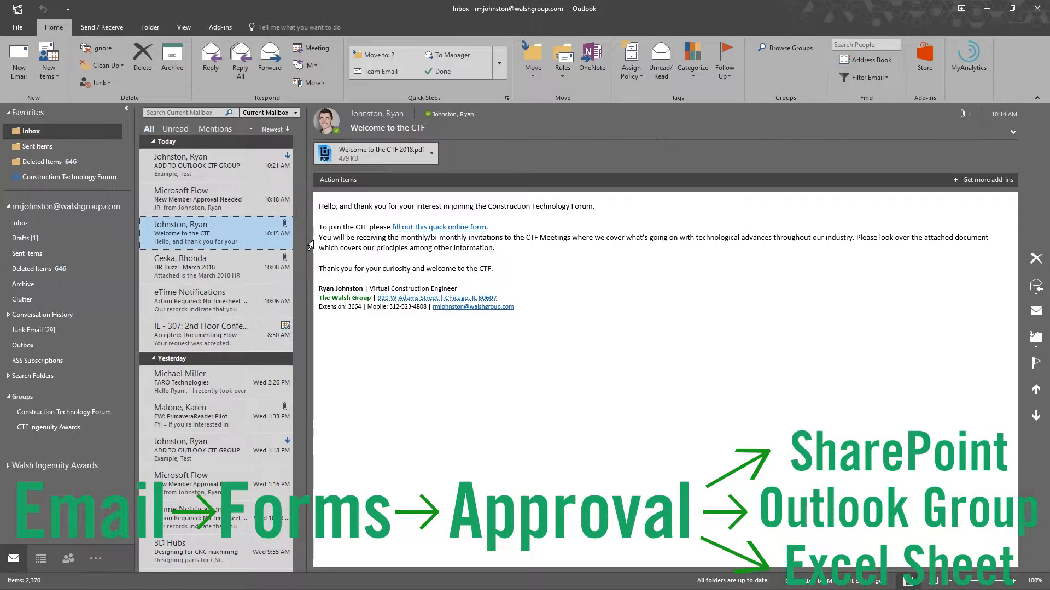
Open the ADD TO OUTLOOK CTF GROUP email and the group's add-members window.
{"action": "left_click", "coordinate": [200, 165]}
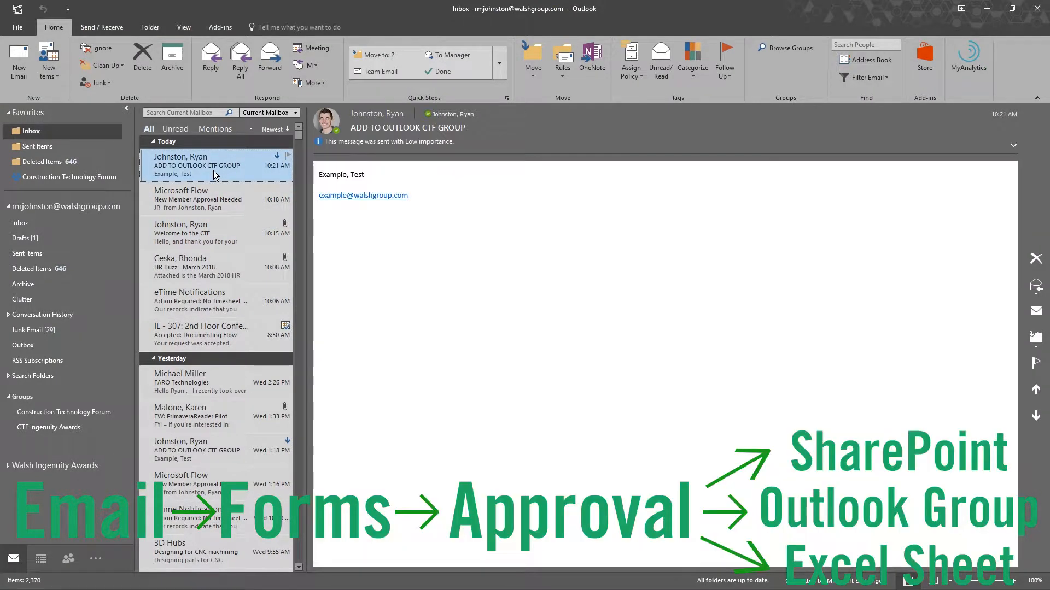
{"action": "mouse_move", "coordinate": [417, 198]}
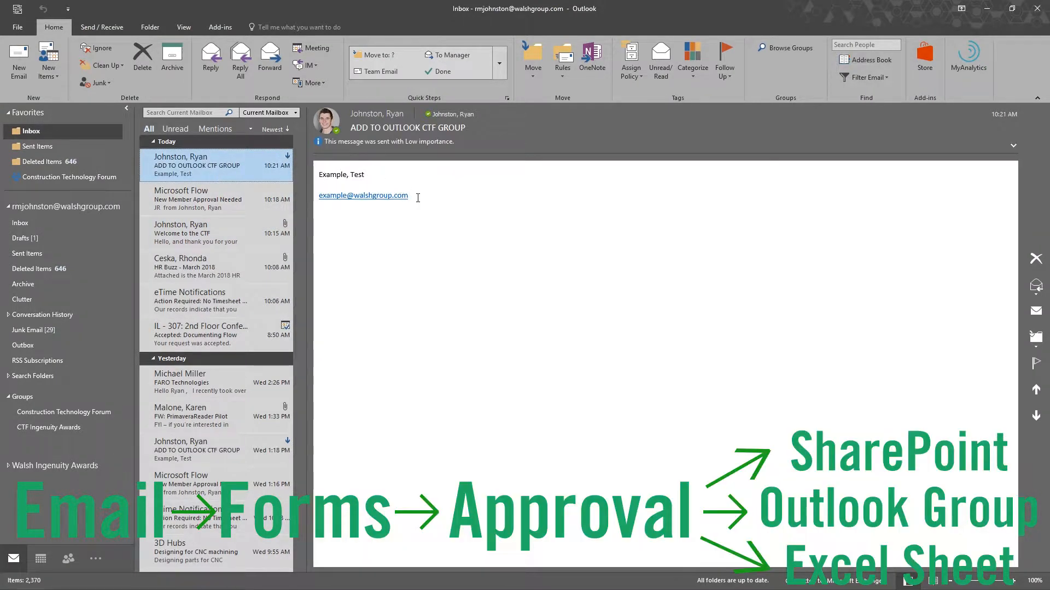
{"action": "left_click", "coordinate": [64, 412]}
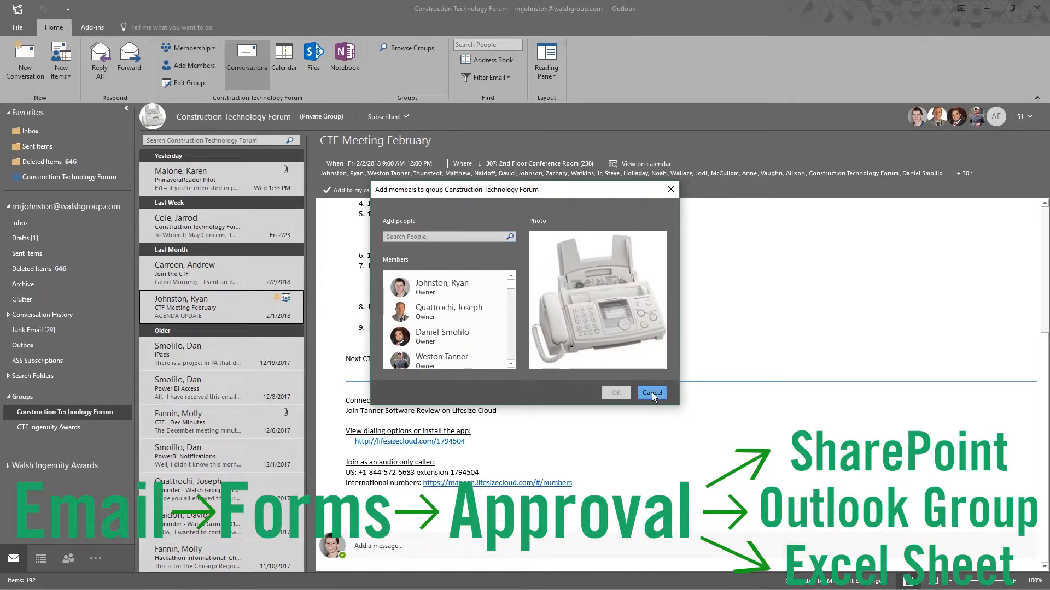
Cancel the Construction Technology Forum Add members dialog and return to the browser.
{"action": "left_click", "coordinate": [650, 392]}
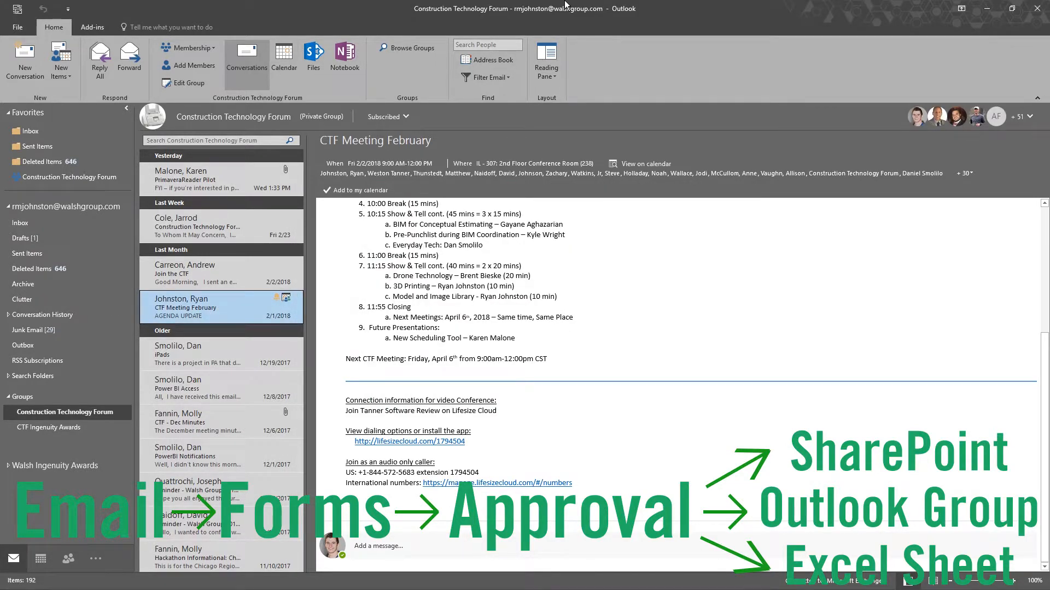
{"action": "key", "text": "alt+tab"}
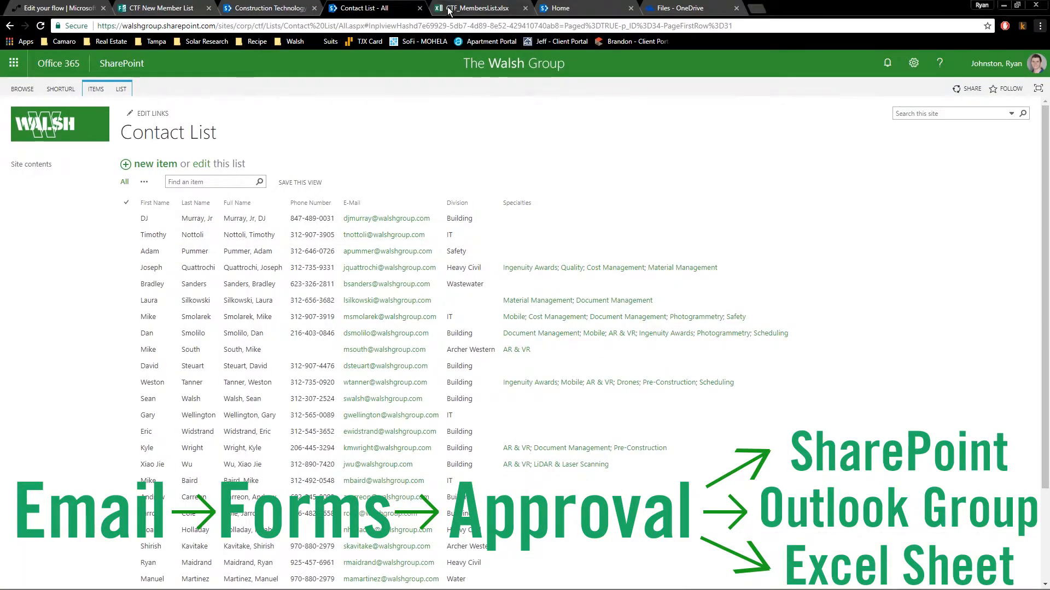
Open CTF_MembersList.xlsx from the Construction Technology Forum documents in Excel Online.
{"action": "left_click", "coordinate": [268, 8]}
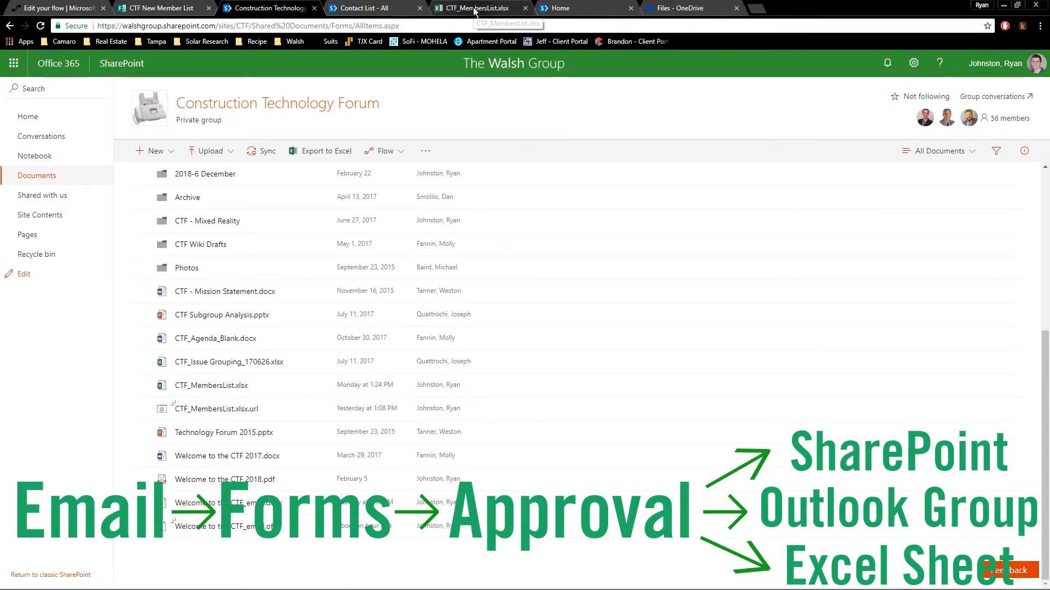
{"action": "left_click", "coordinate": [211, 385]}
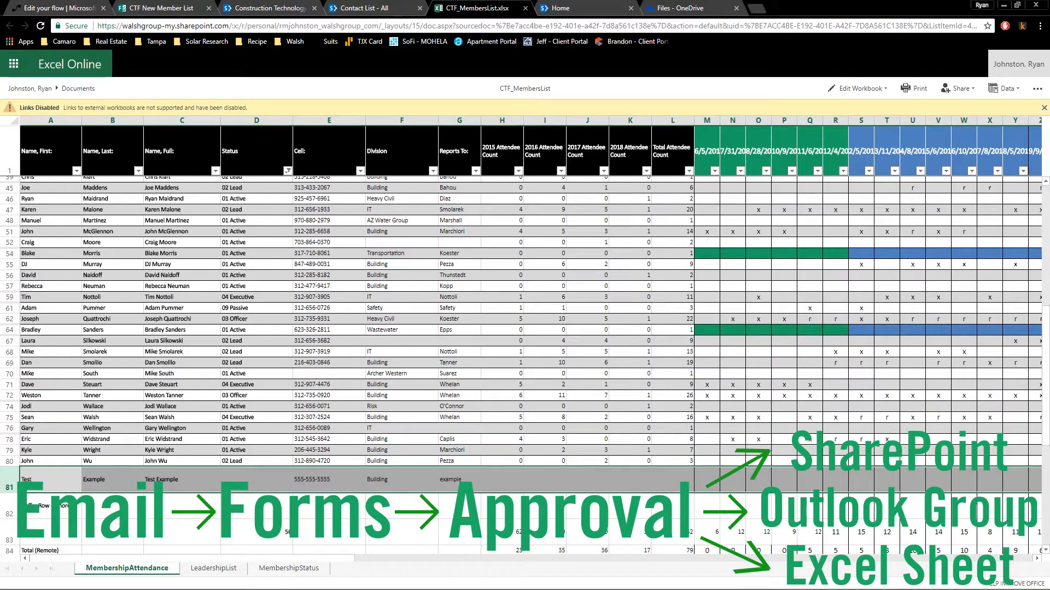